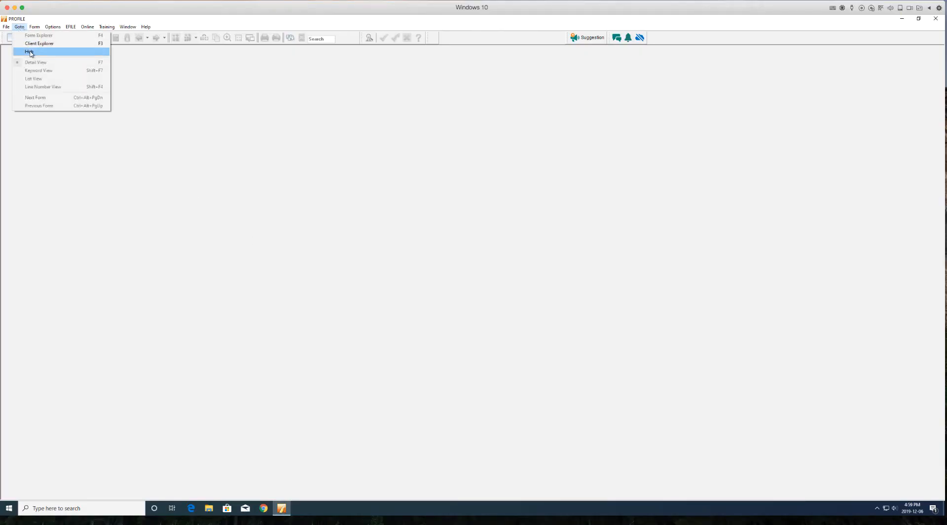
{"action": "left_click", "coordinate": [29, 51]}
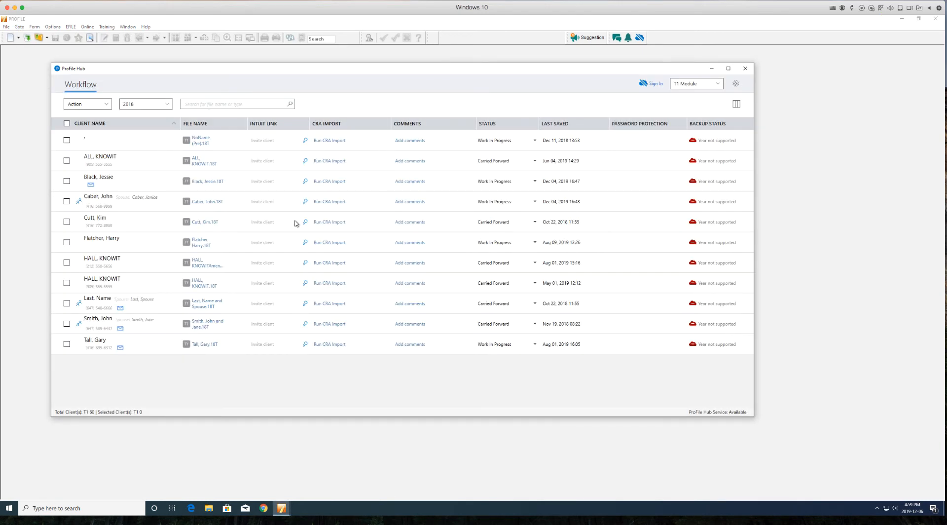
{"action": "mouse_move", "coordinate": [147, 208]}
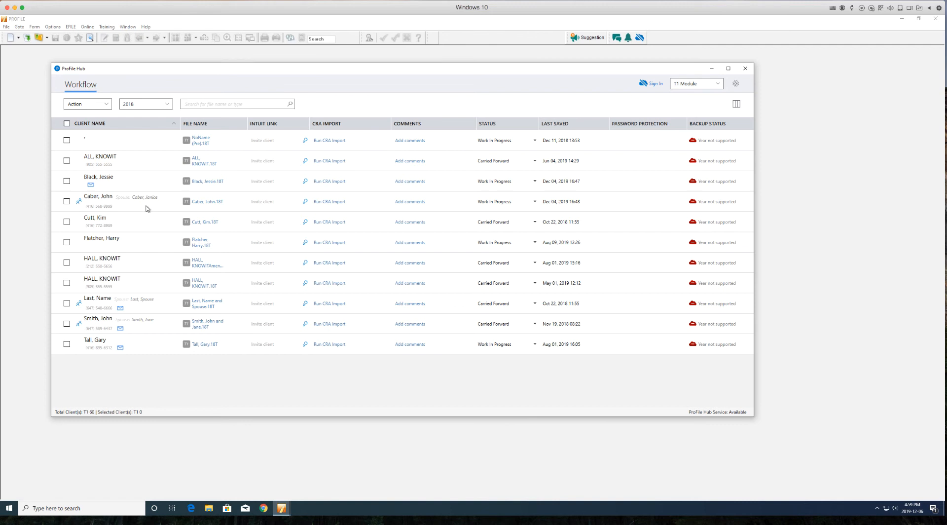
{"action": "mouse_move", "coordinate": [313, 210]}
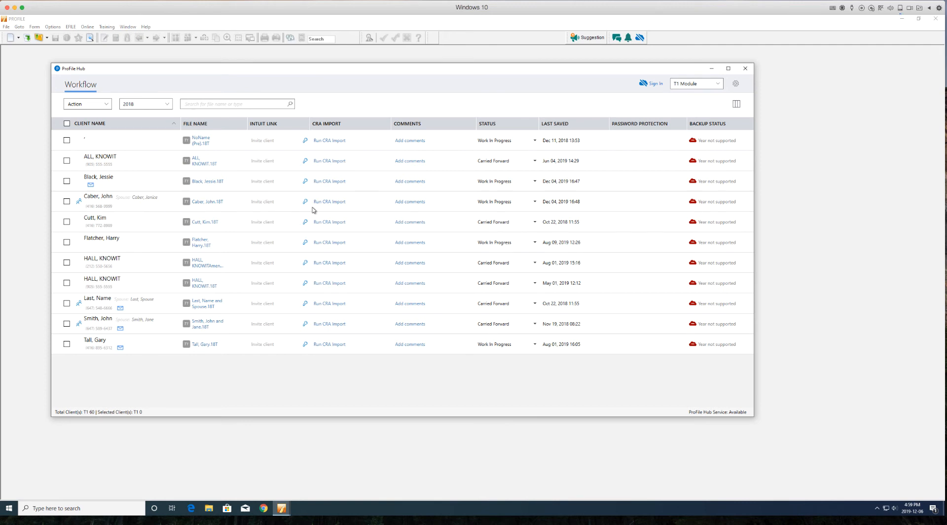
{"action": "mouse_move", "coordinate": [373, 236]}
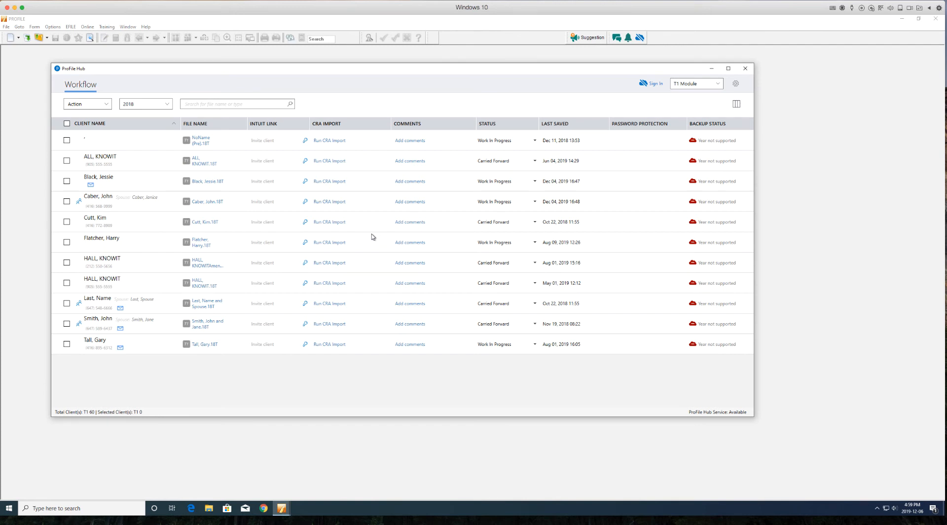
{"action": "mouse_move", "coordinate": [343, 214]}
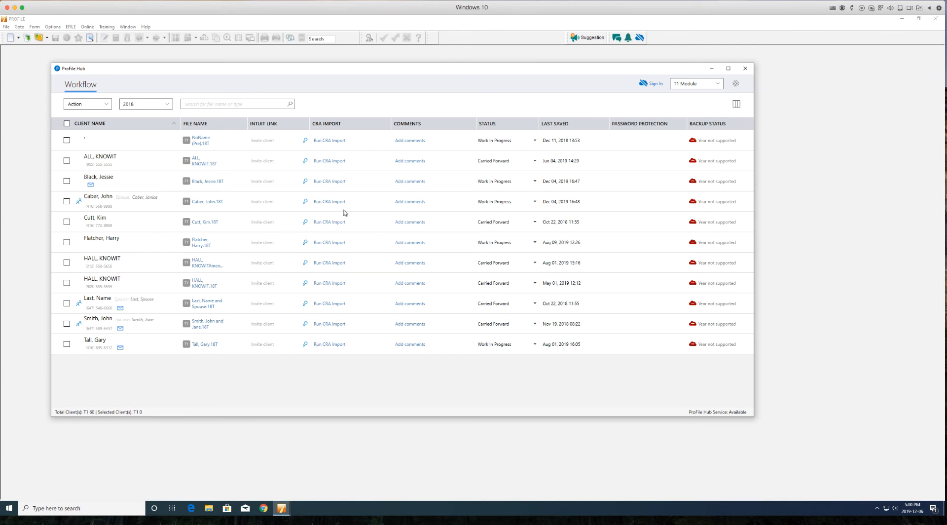
{"action": "left_click", "coordinate": [330, 201]}
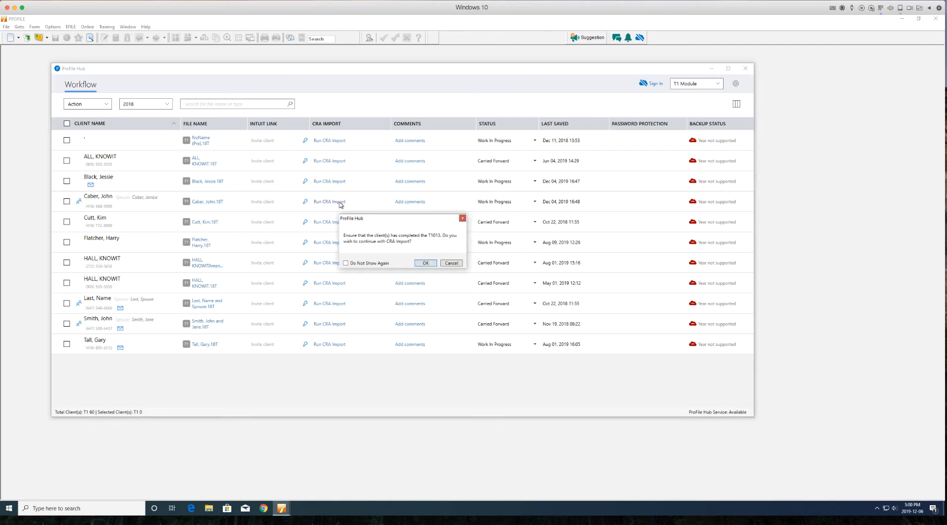
{"action": "mouse_move", "coordinate": [413, 245]}
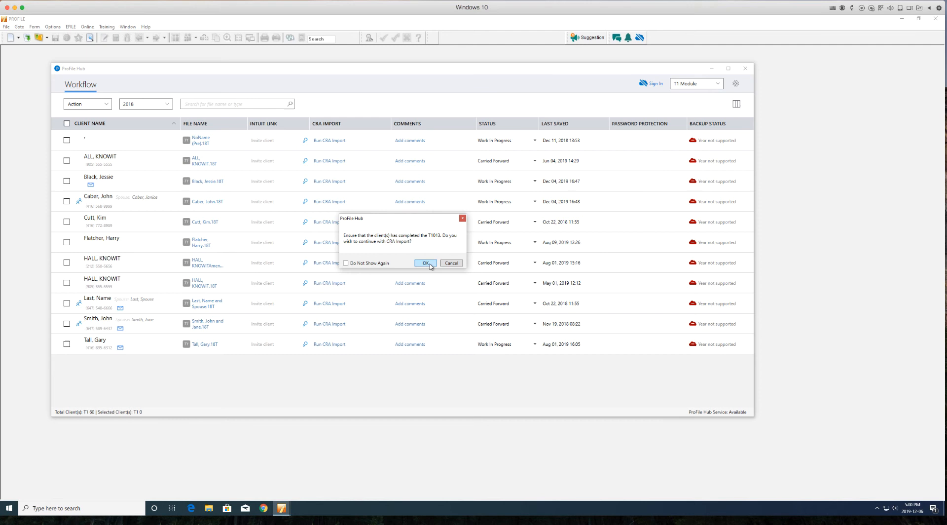
Confirm the T1013 prompt and launch the CRA website from the CRA Data Import wizard.
{"action": "left_click", "coordinate": [451, 262]}
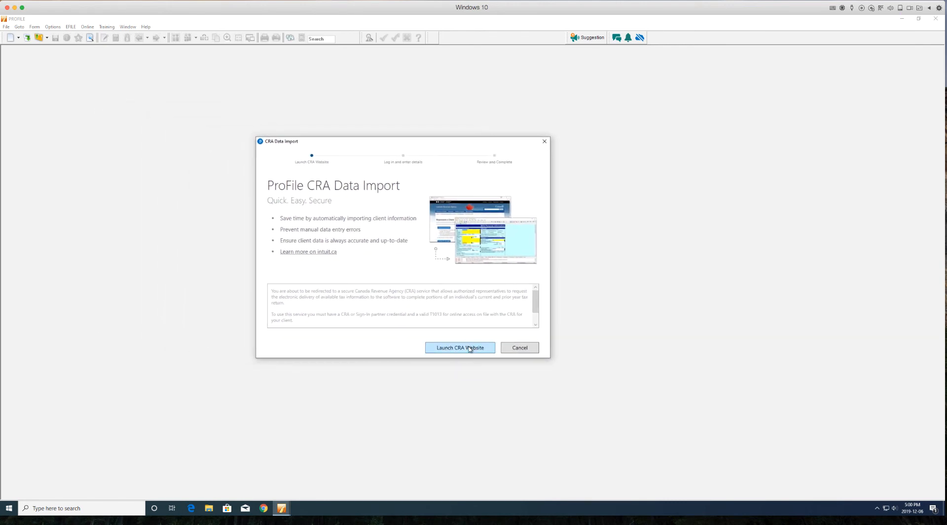
{"action": "left_click", "coordinate": [460, 348]}
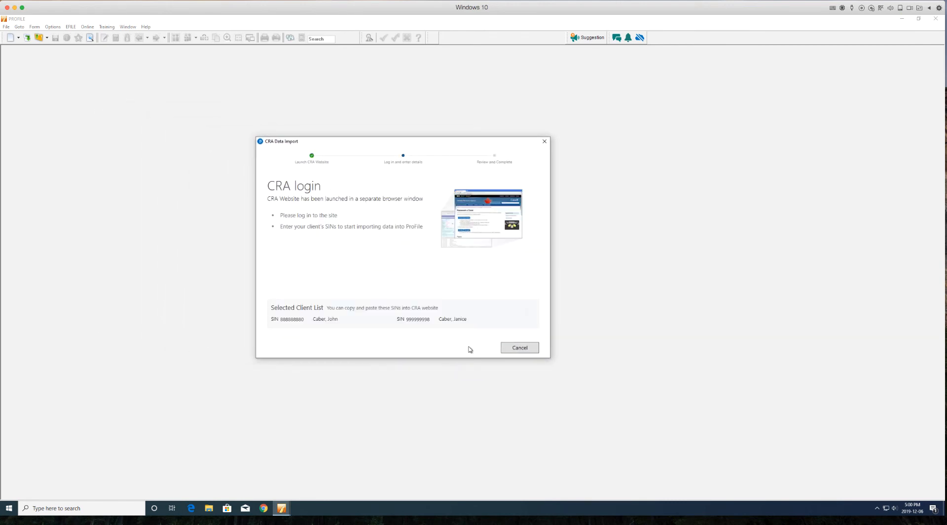